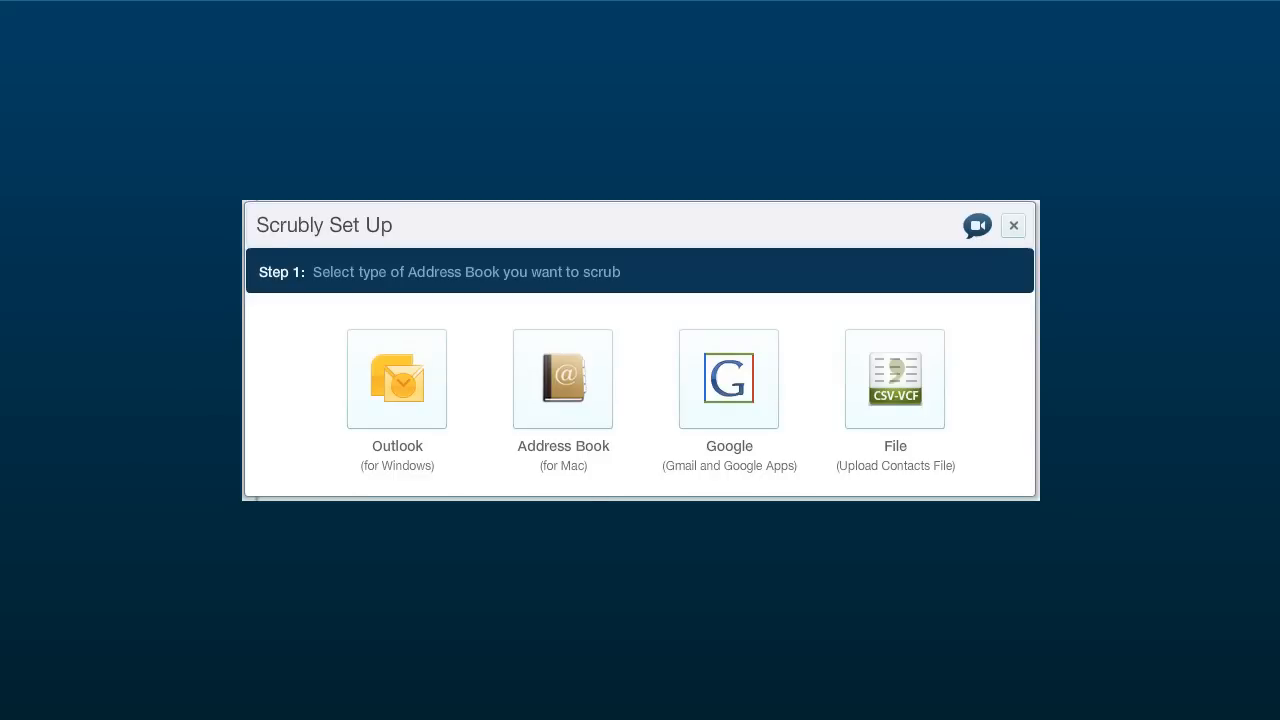
mouse_move(976, 224)
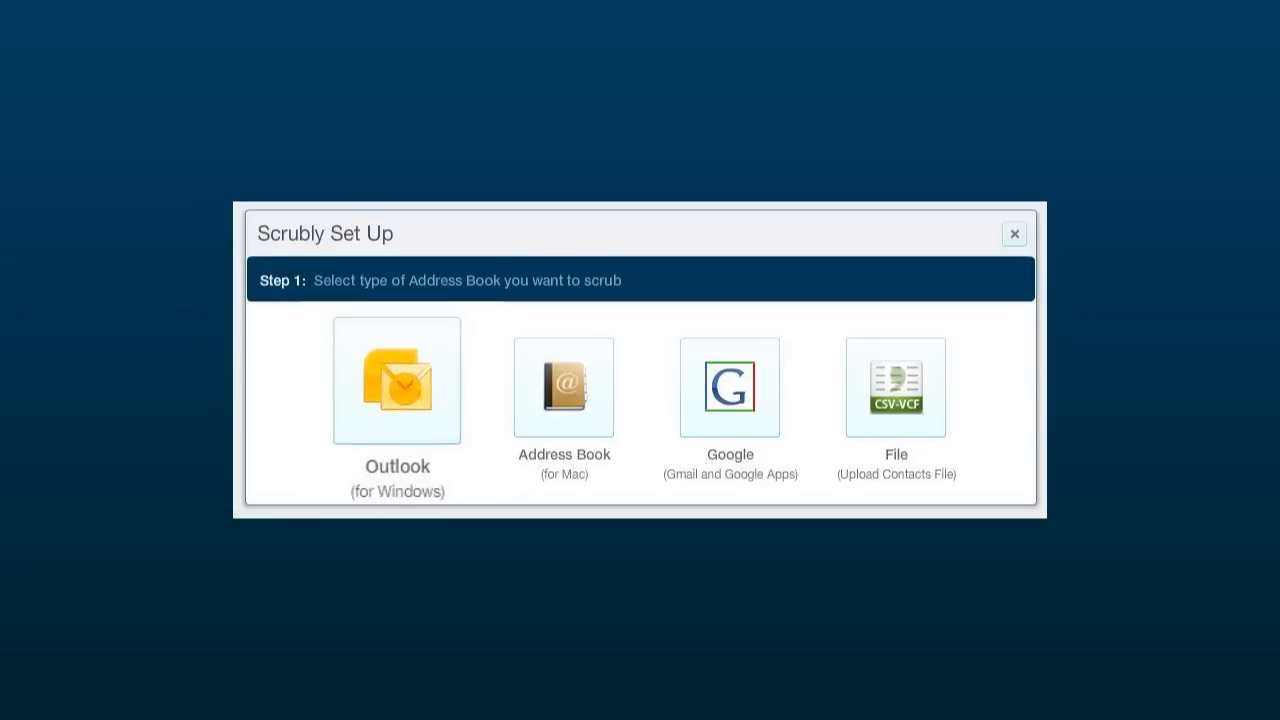
click(728, 388)
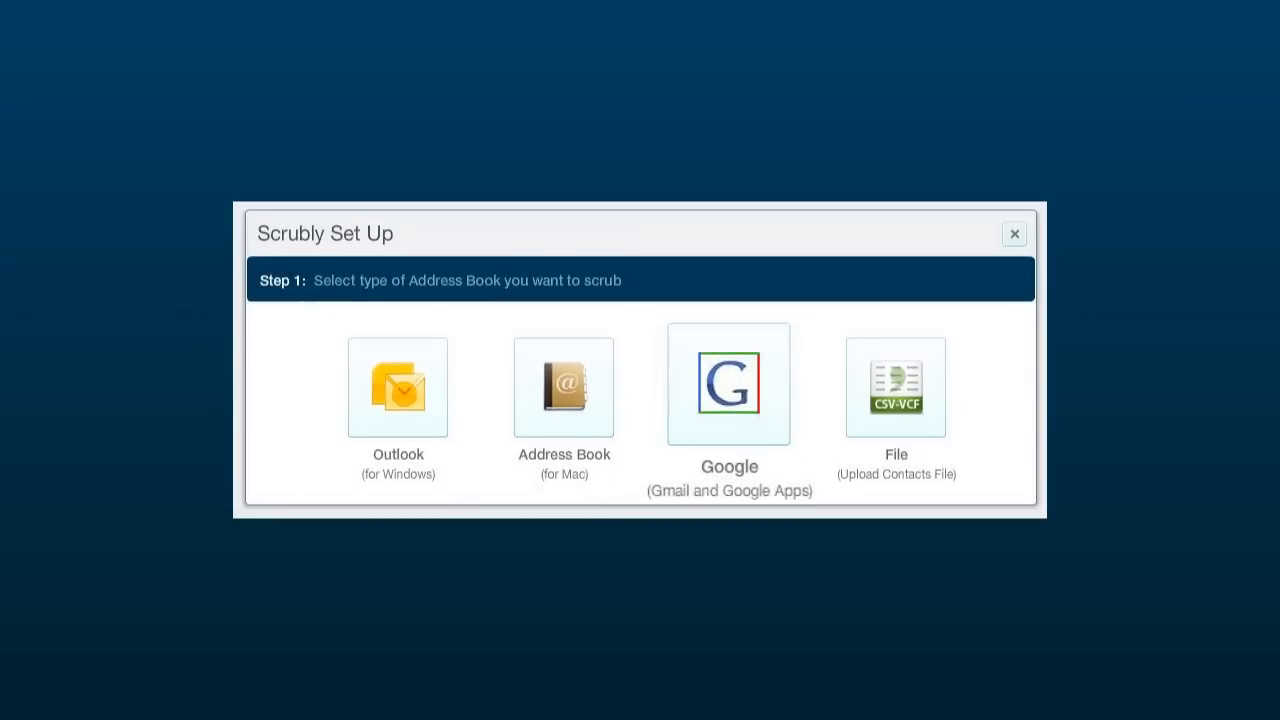